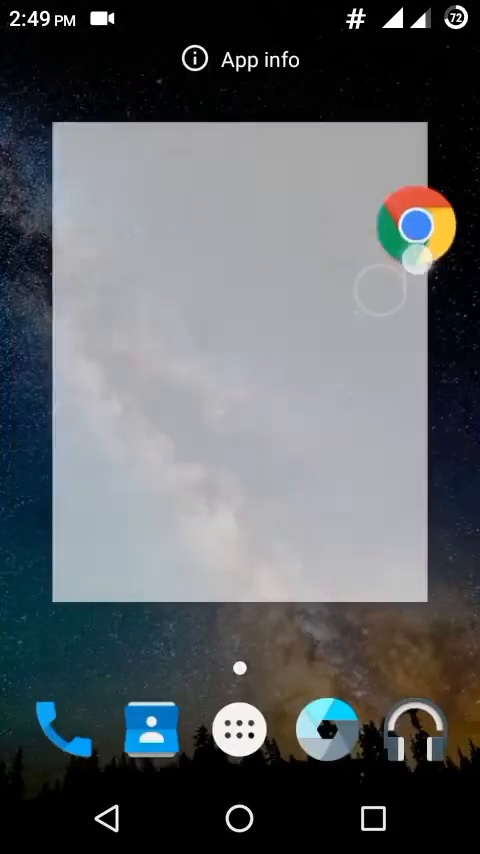
Launch ES File Explorer from the app drawer and open the device's root storage.
click(241, 59)
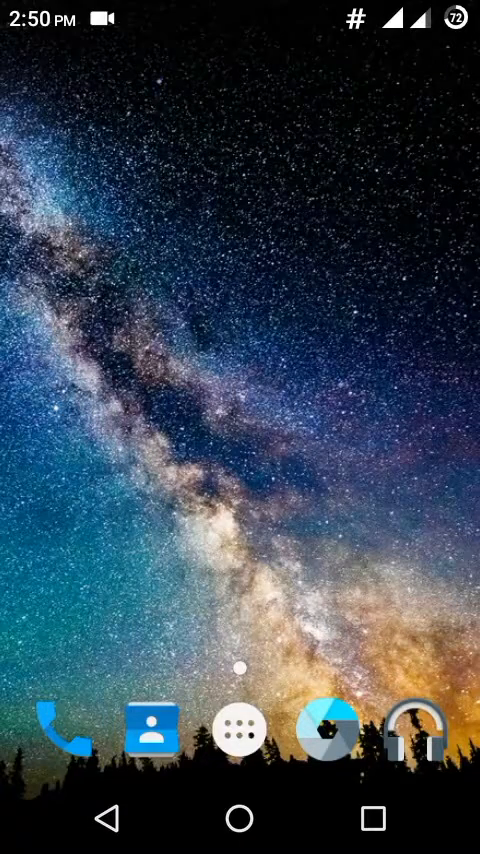
click(237, 724)
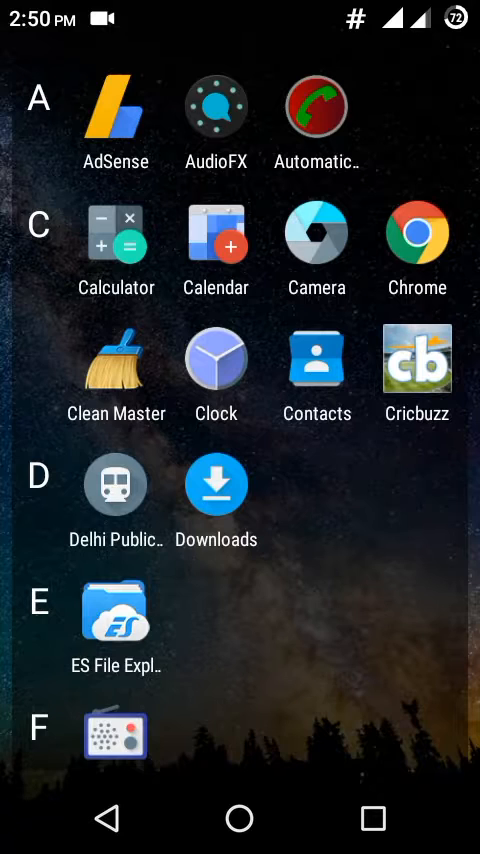
click(115, 615)
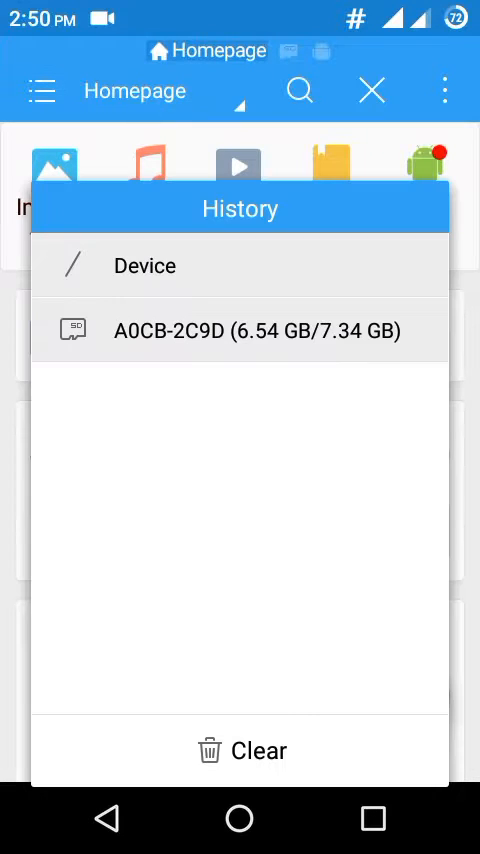
click(144, 265)
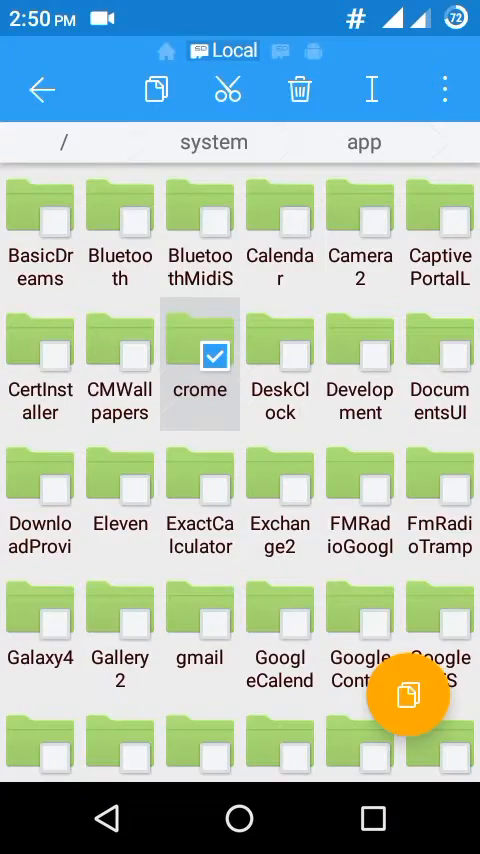
Trash the crome folder, then the gmail folder further down, confirming each with OK.
click(301, 90)
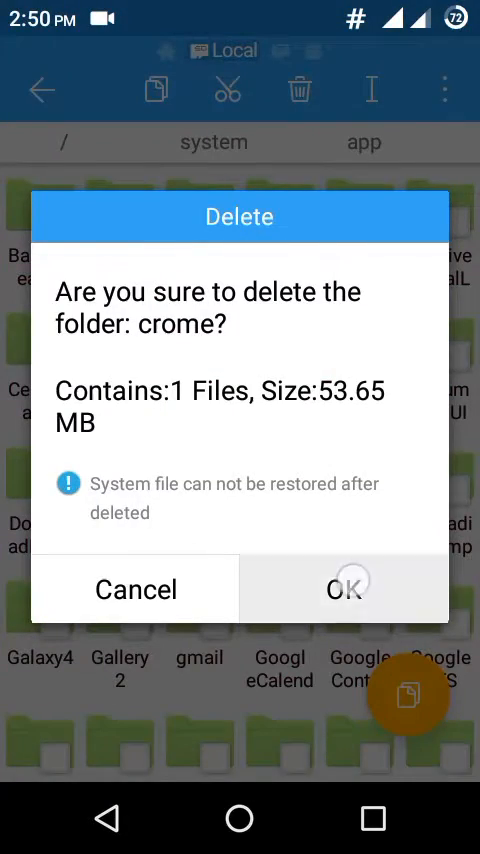
click(344, 589)
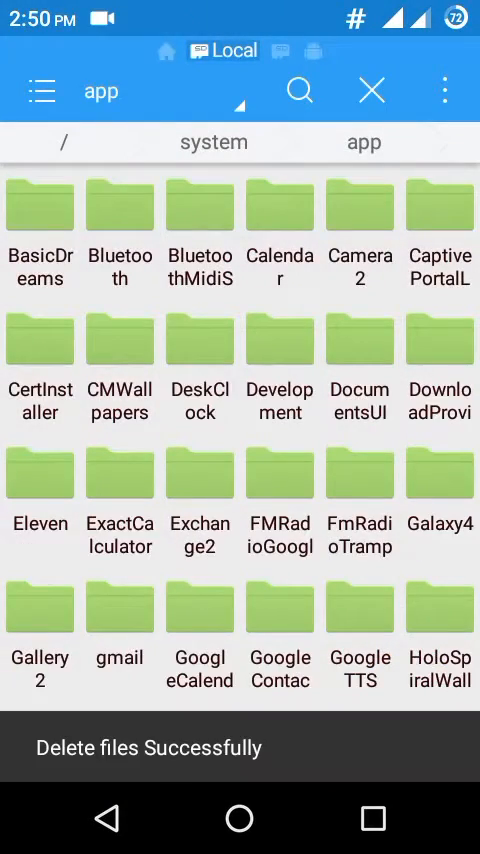
scroll(down, 3)
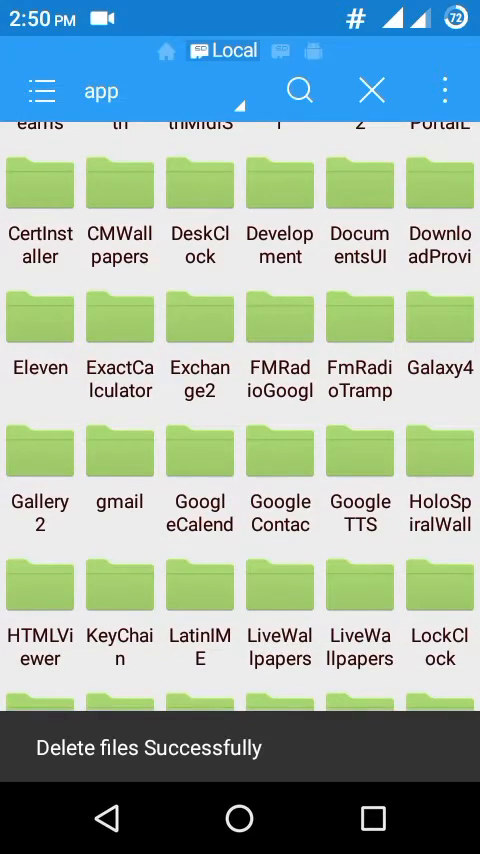
click(299, 90)
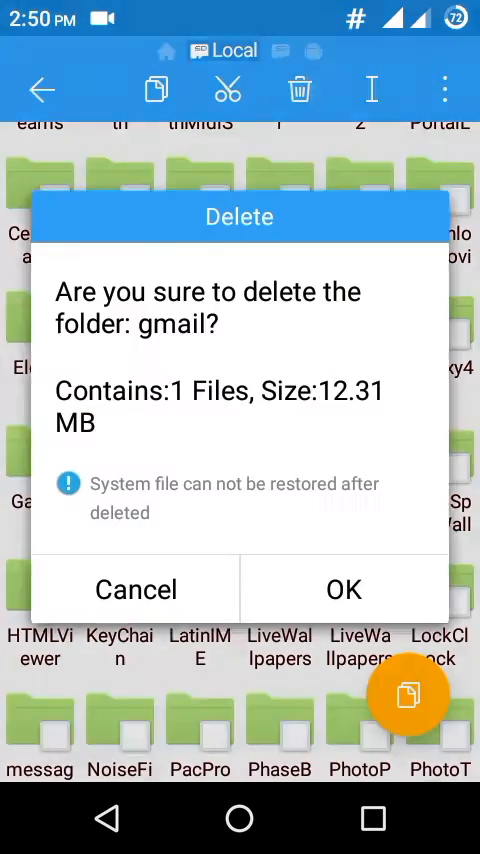
click(343, 589)
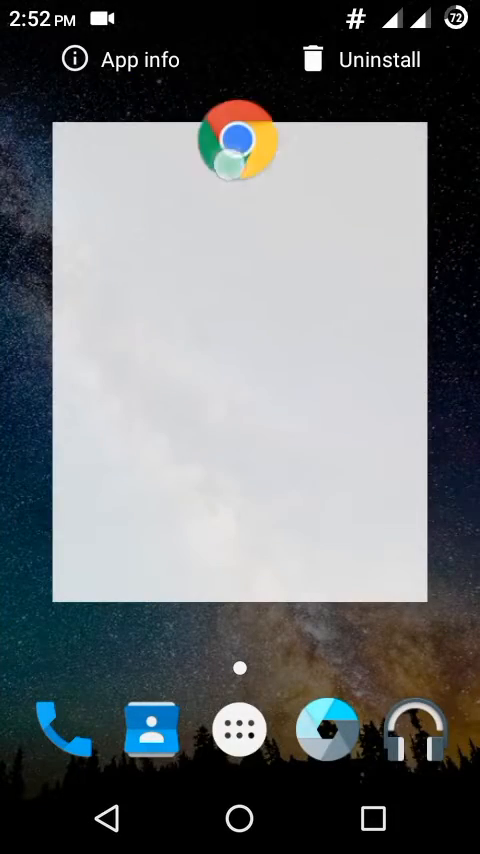
Drag Chrome to confirm Uninstall appears, then open Gmail's App info page.
drag(240, 138, 150, 55)
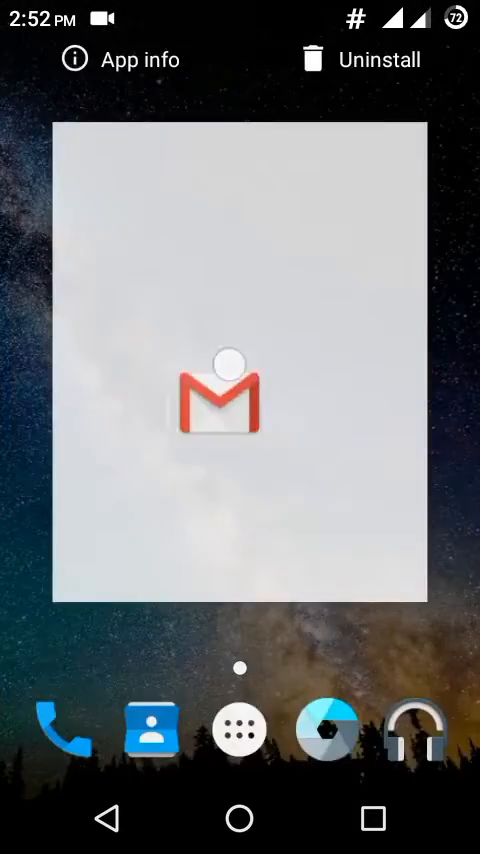
click(118, 59)
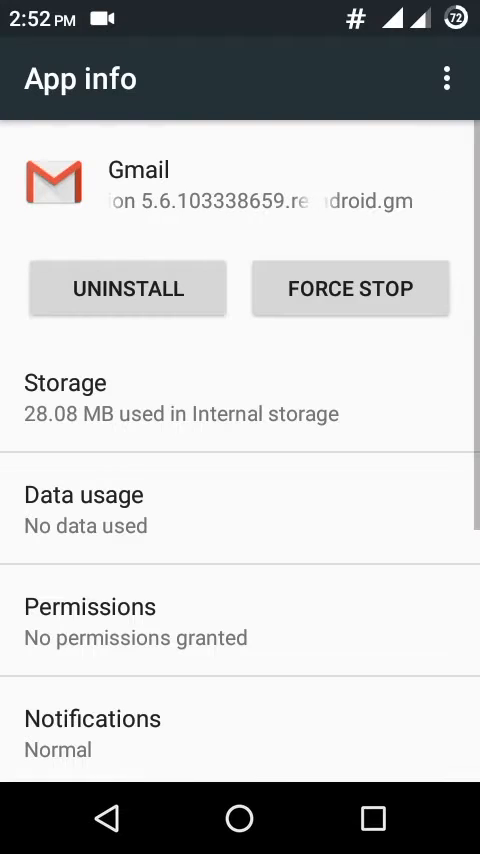